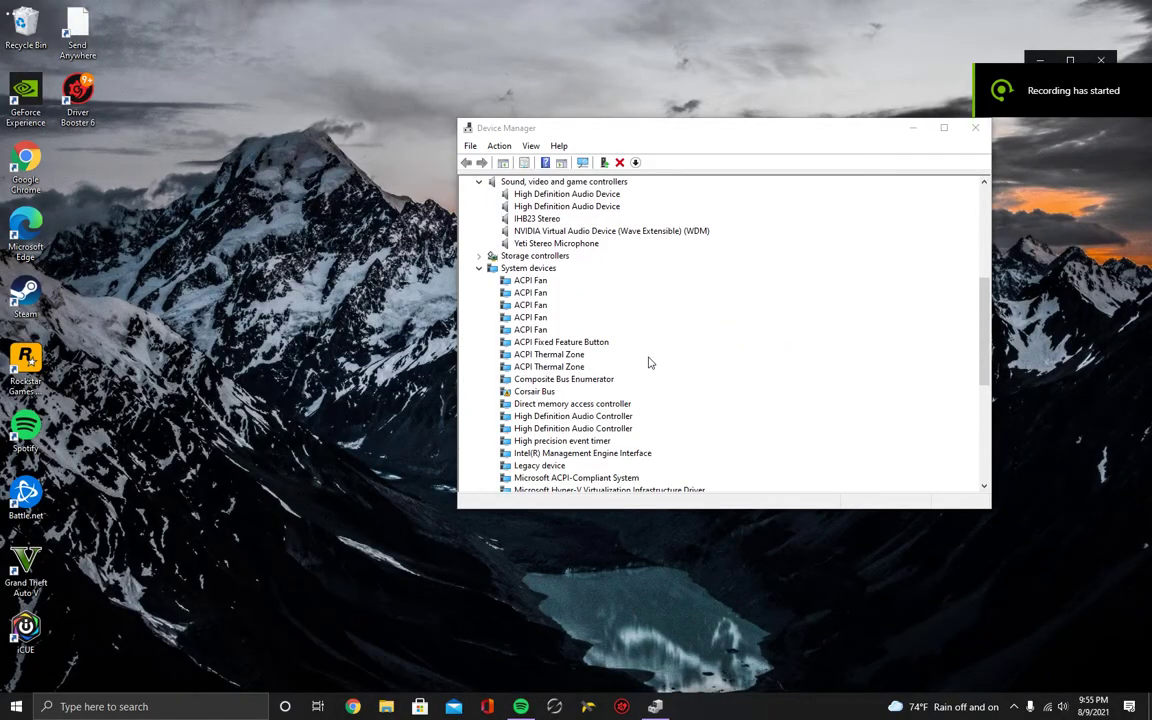
# Scroll through the hardware list to find PCI Data Acquisition and SM Bus Controller under Other devices
pyautogui.scroll(-3)
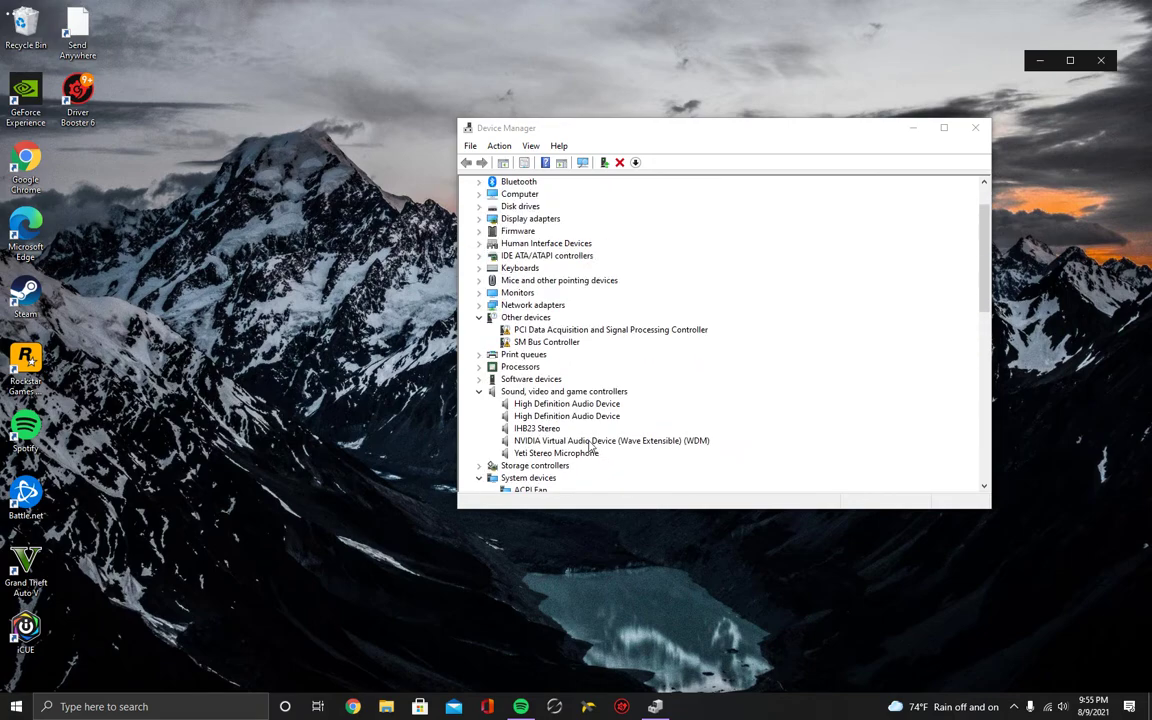
pyautogui.scroll(-3)
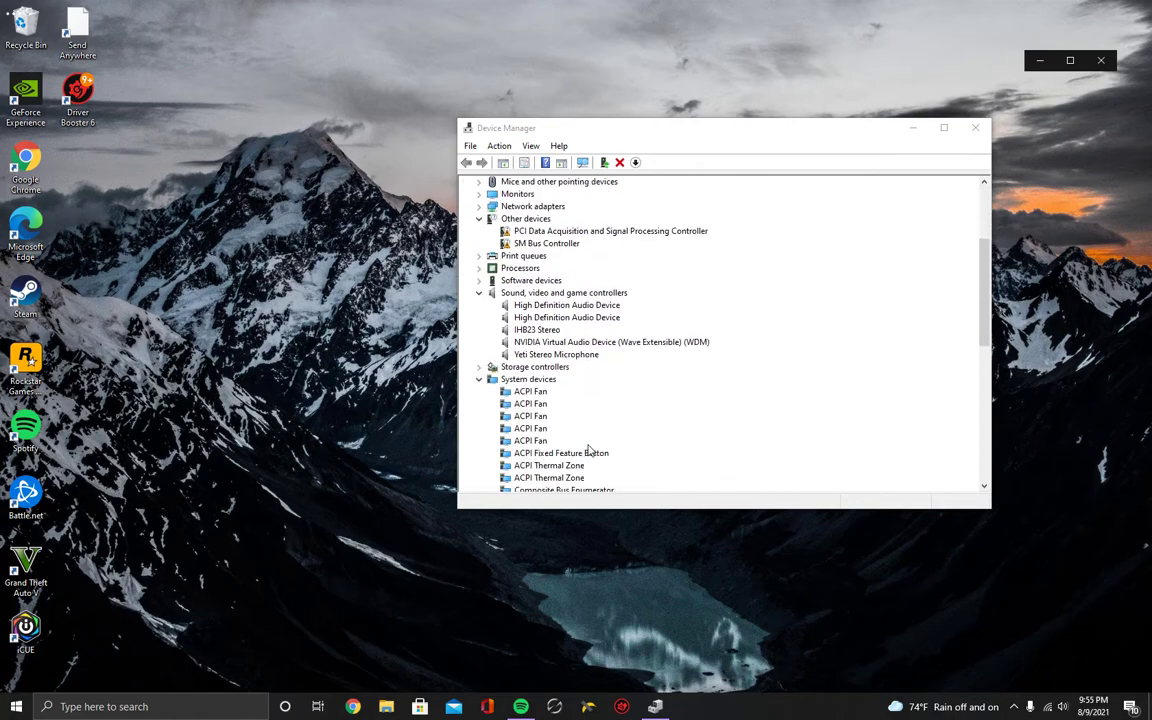
pyautogui.scroll(-3)
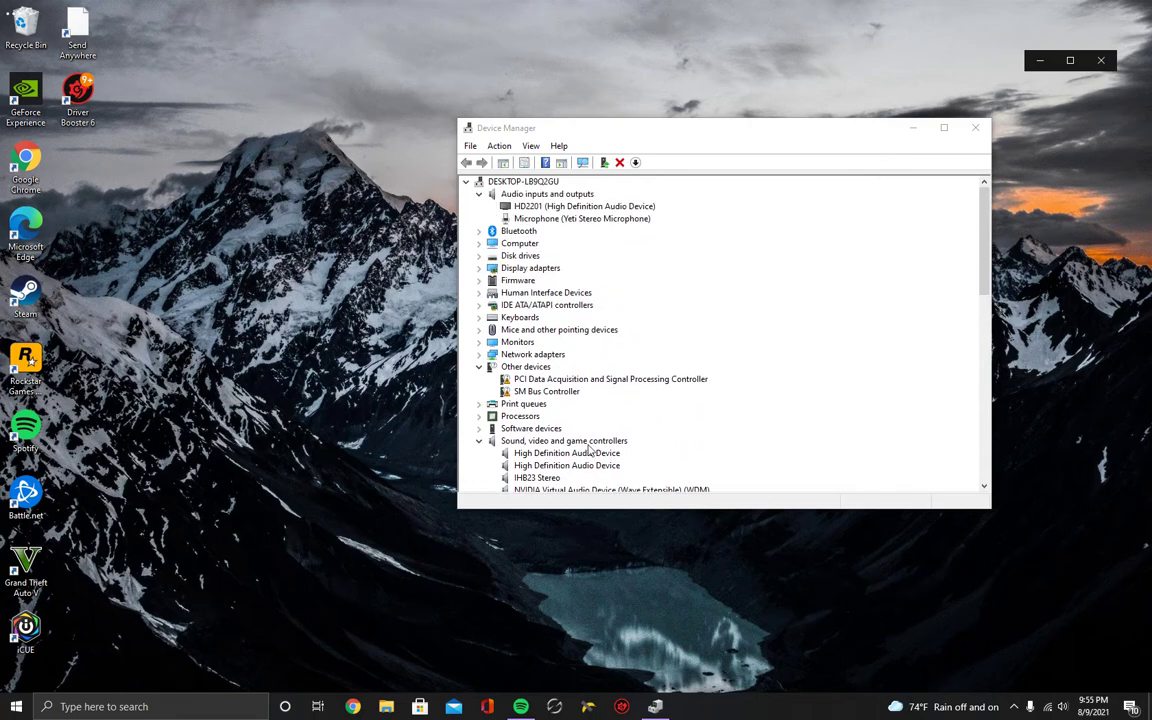
pyautogui.moveTo(537, 355)
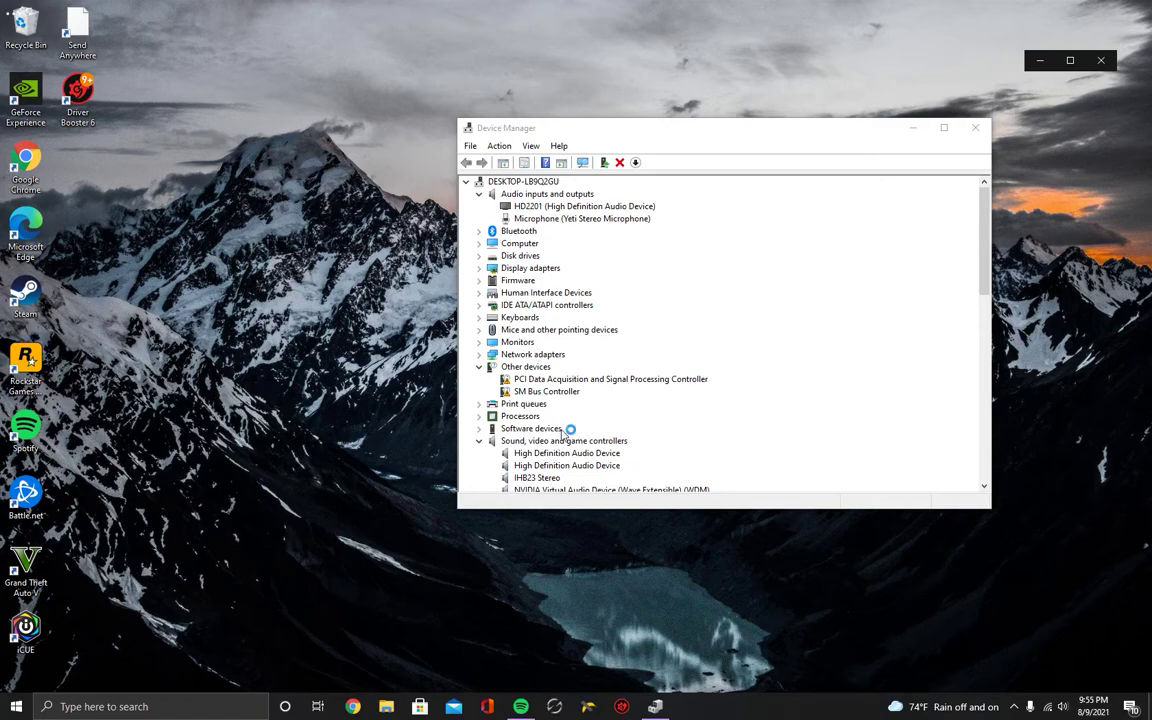
pyautogui.scroll(-3)
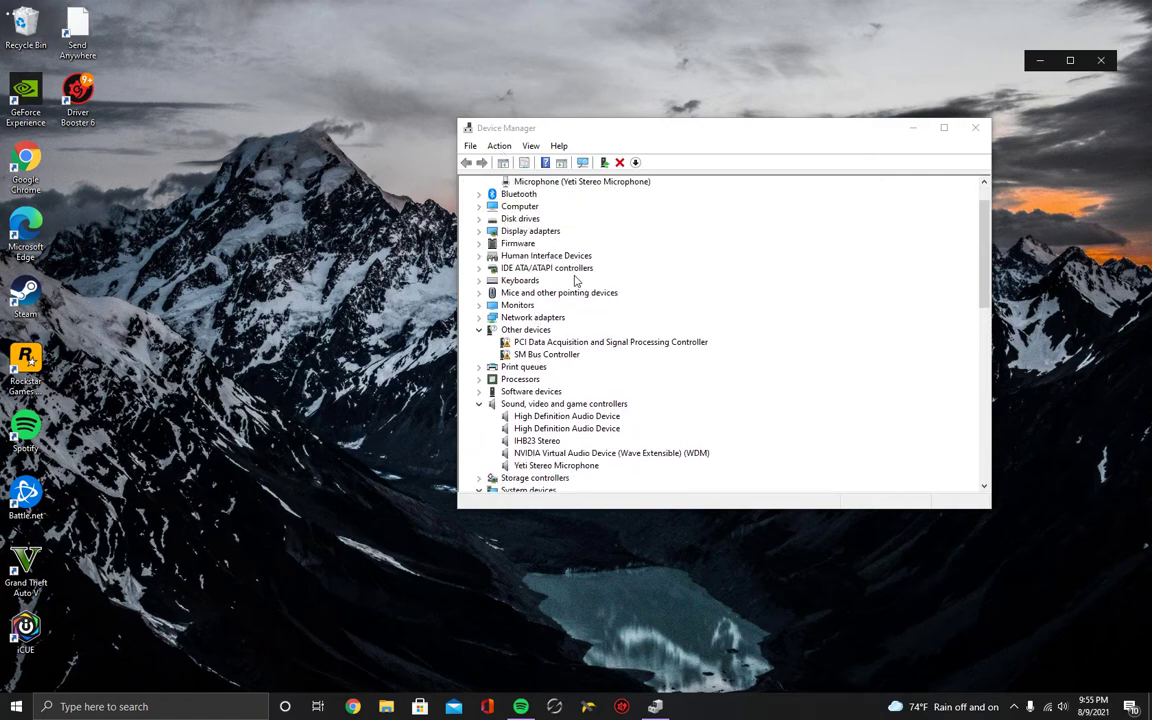
pyautogui.scroll(-3)
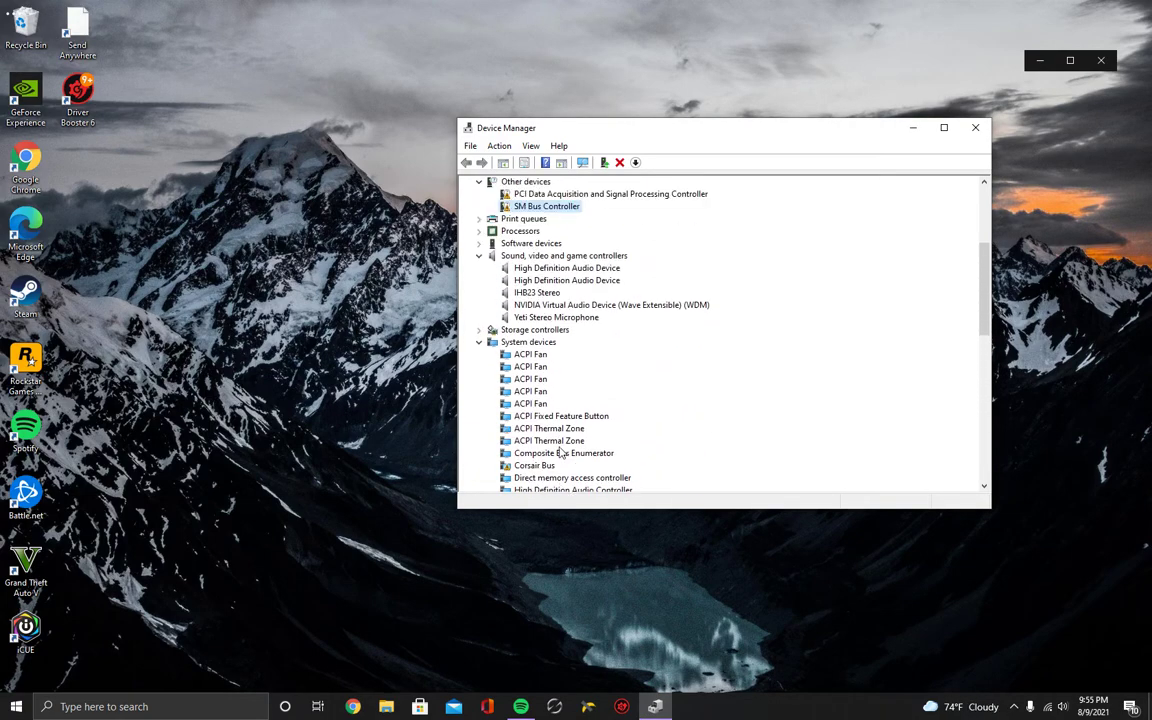
pyautogui.scroll(-3)
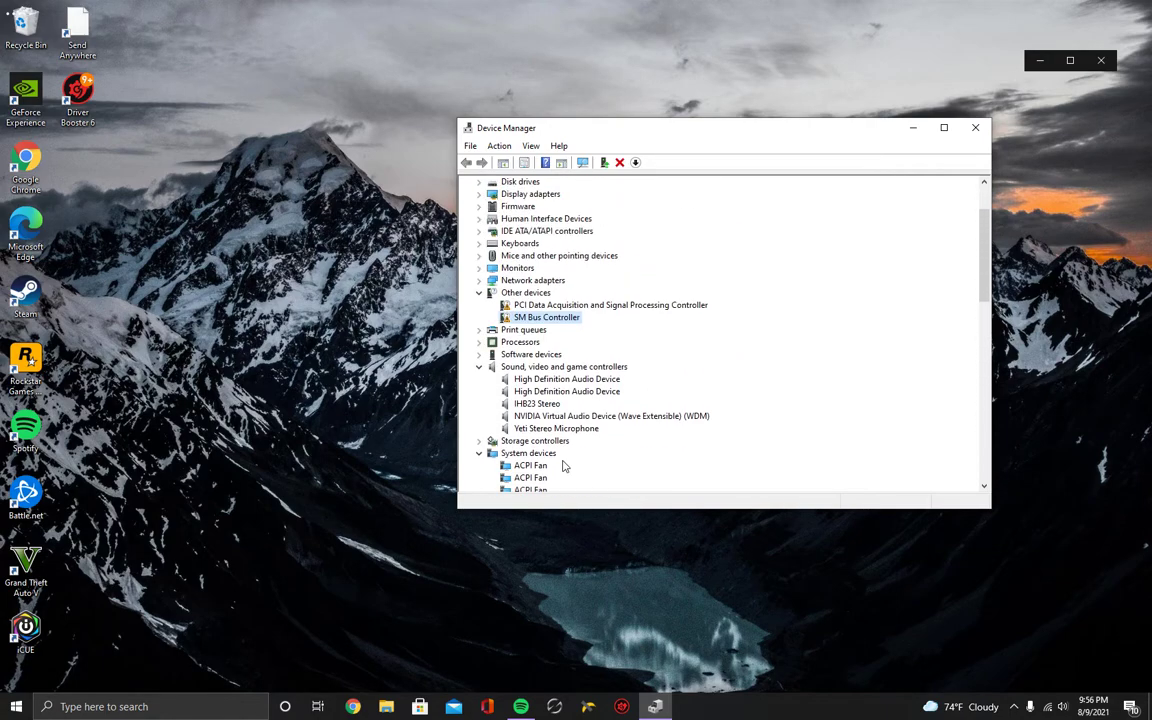
pyautogui.scroll(-3)
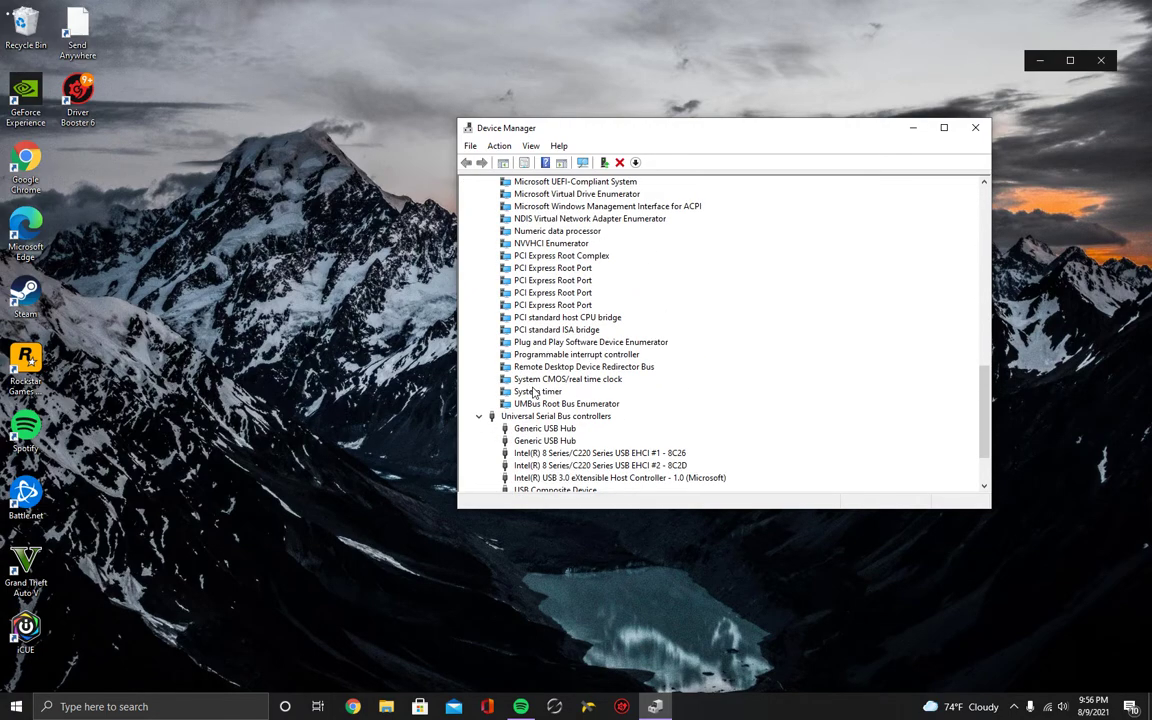
pyautogui.scroll(-3)
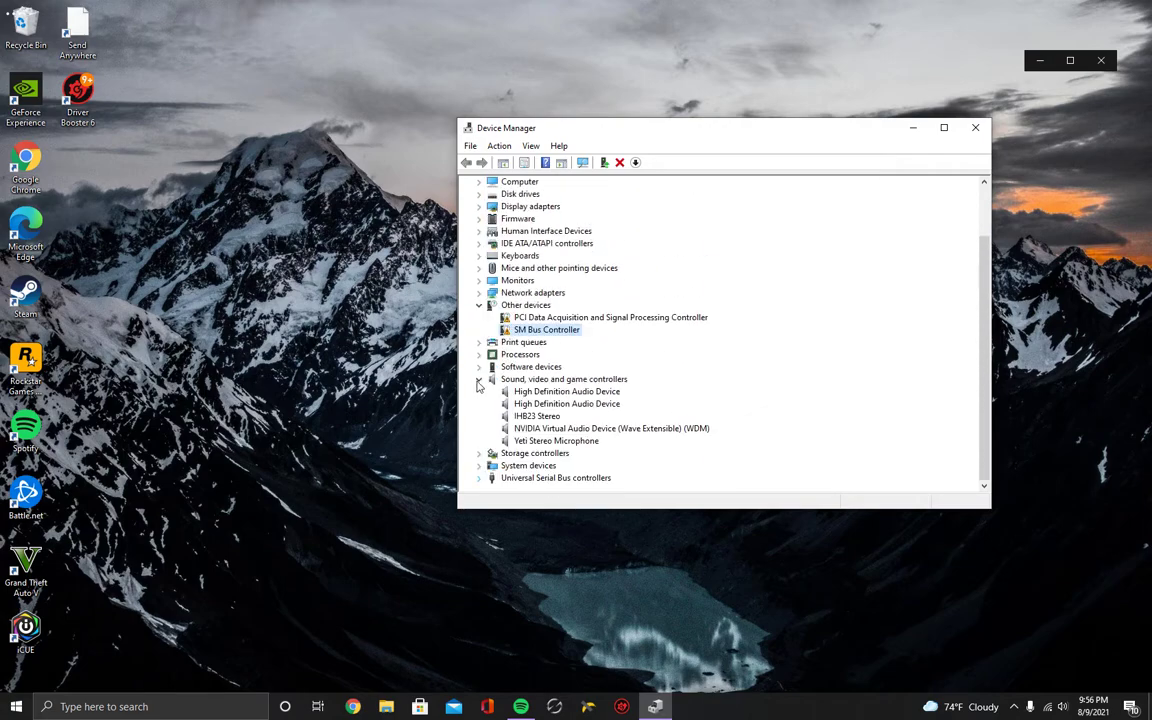
# Launch Update driver for SM Bus Controller under Other devices
pyautogui.click(525, 305)
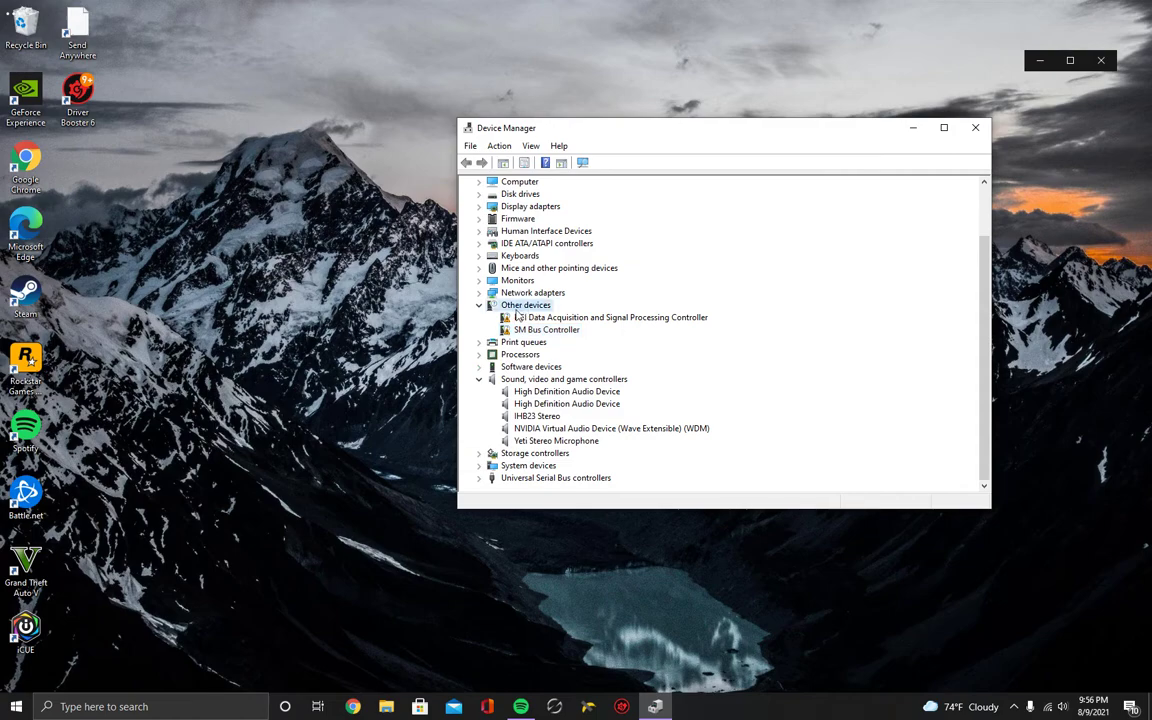
pyautogui.moveTo(605, 490)
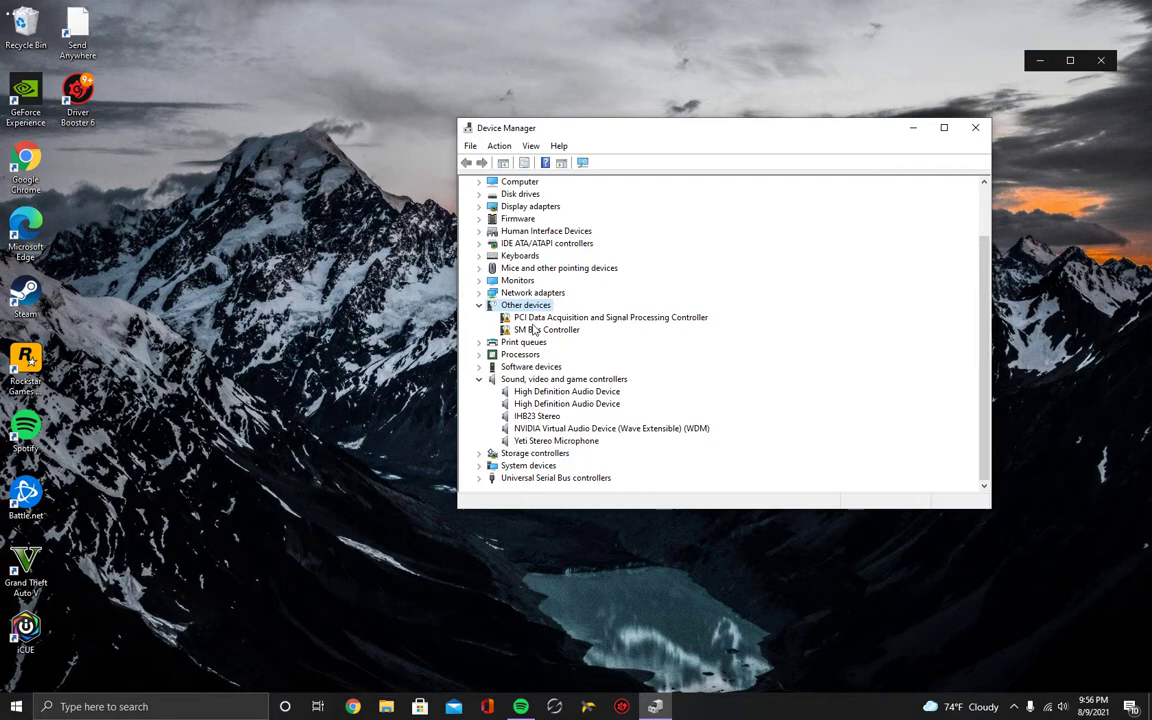
pyautogui.rightClick(543, 329)
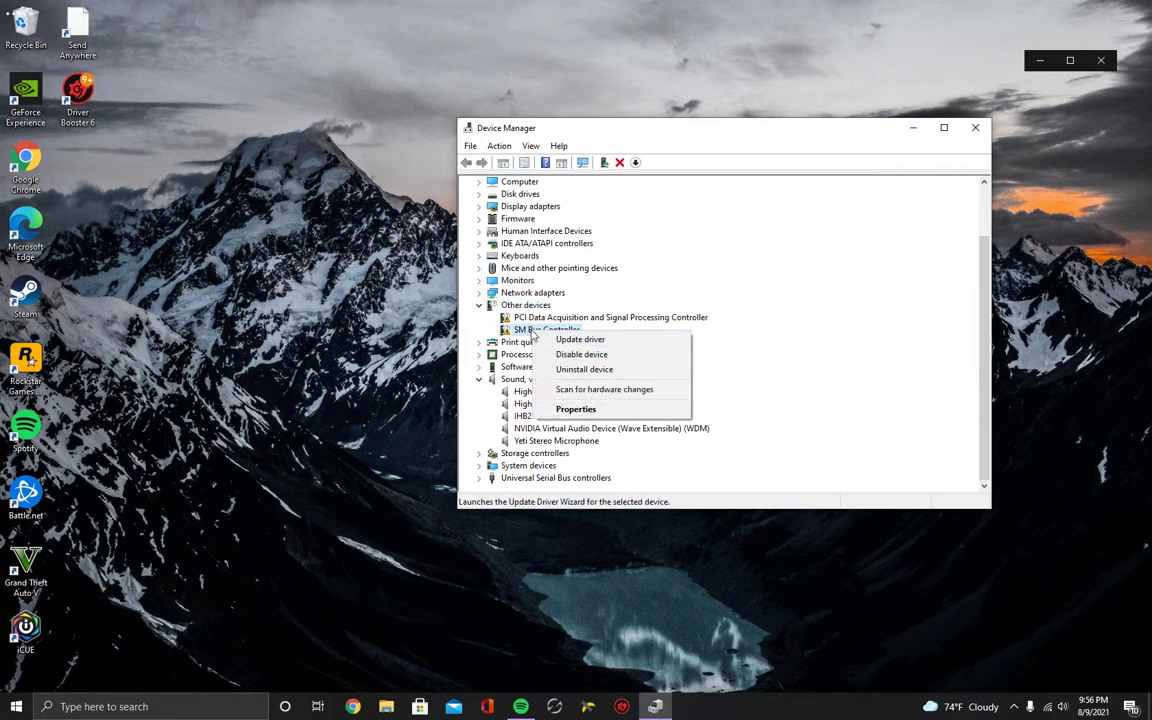
pyautogui.moveTo(616, 340)
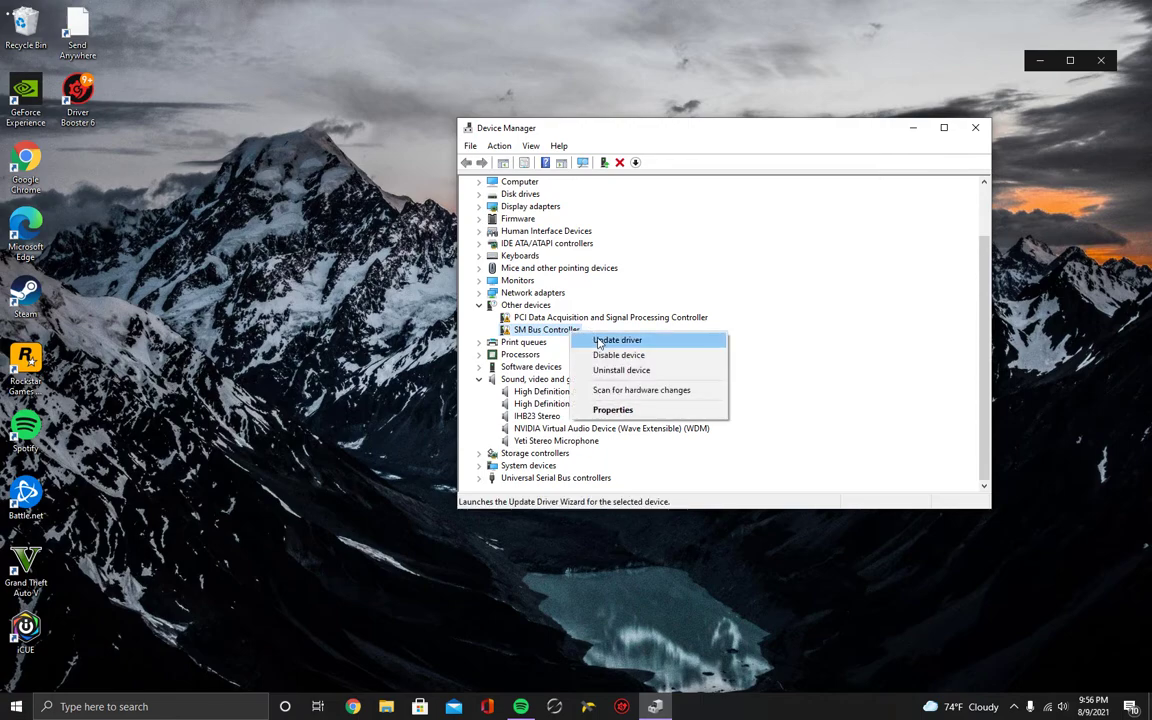
pyautogui.click(617, 340)
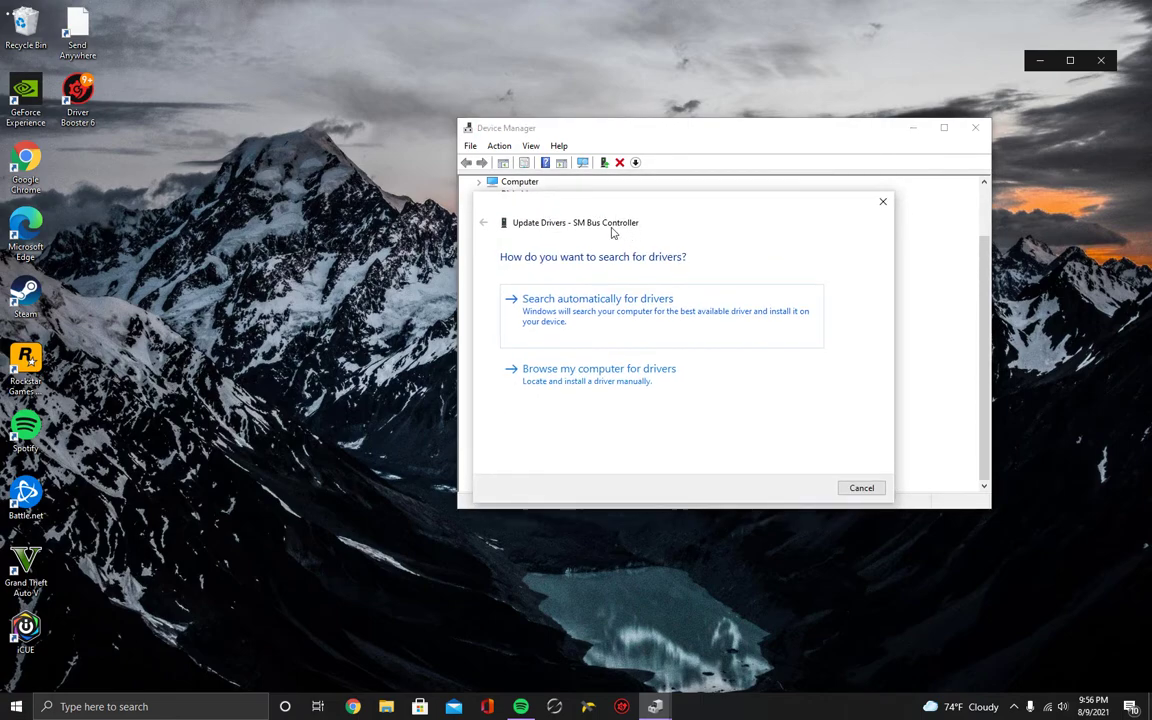
# Browse manually, pick from a driver list, and choose Sound, video and game controllers
pyautogui.click(598, 368)
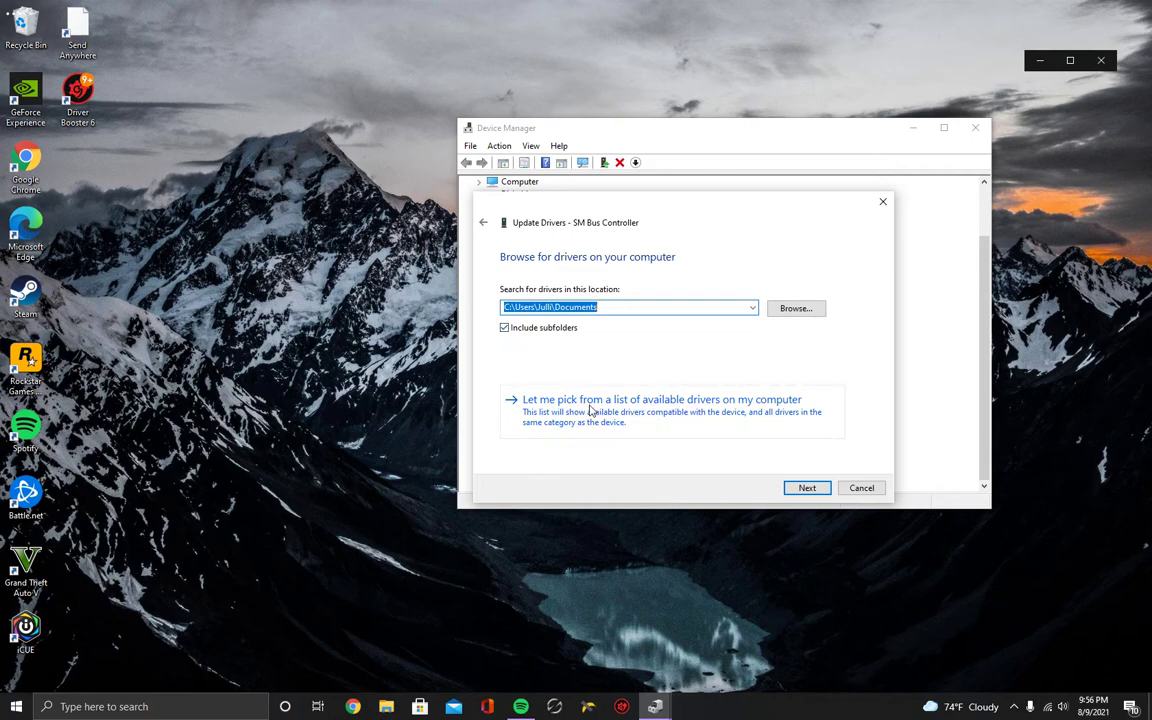
pyautogui.click(661, 399)
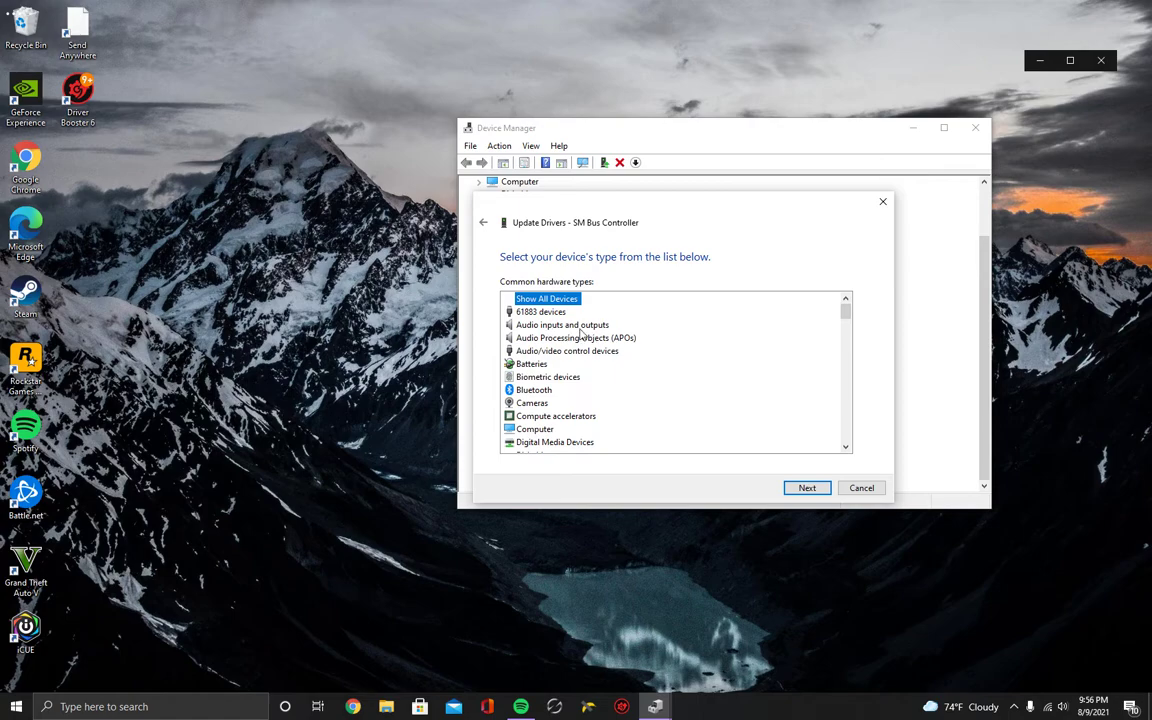
pyautogui.scroll(-3)
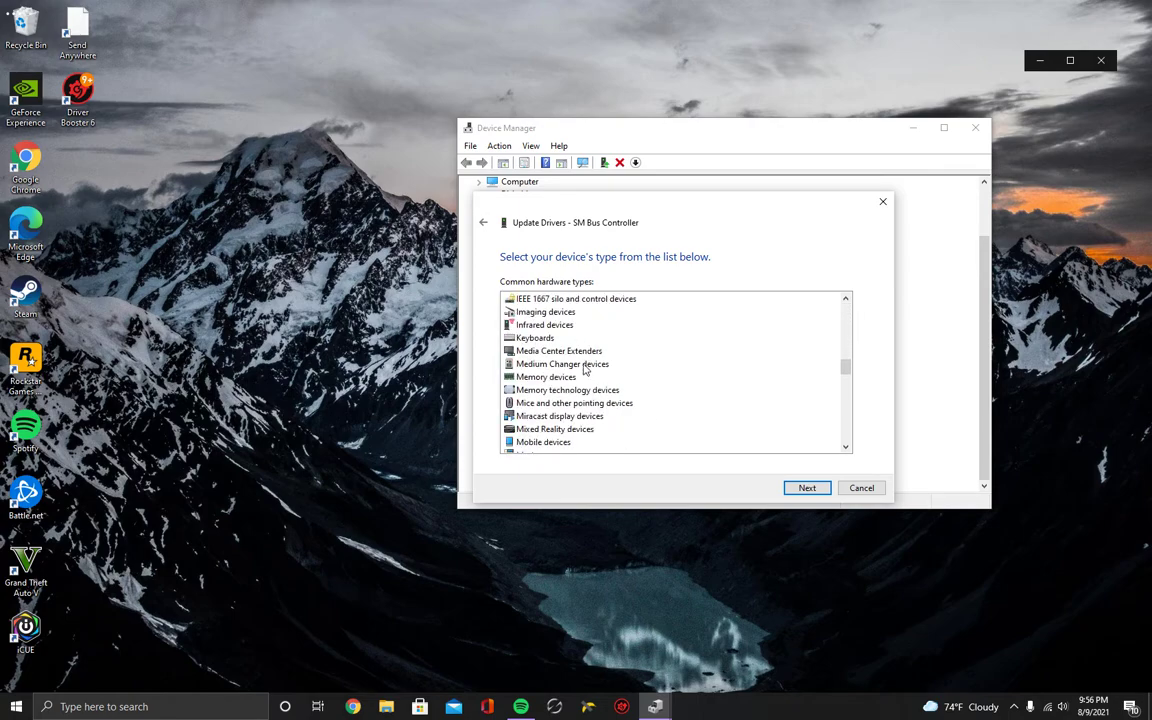
pyautogui.scroll(-3)
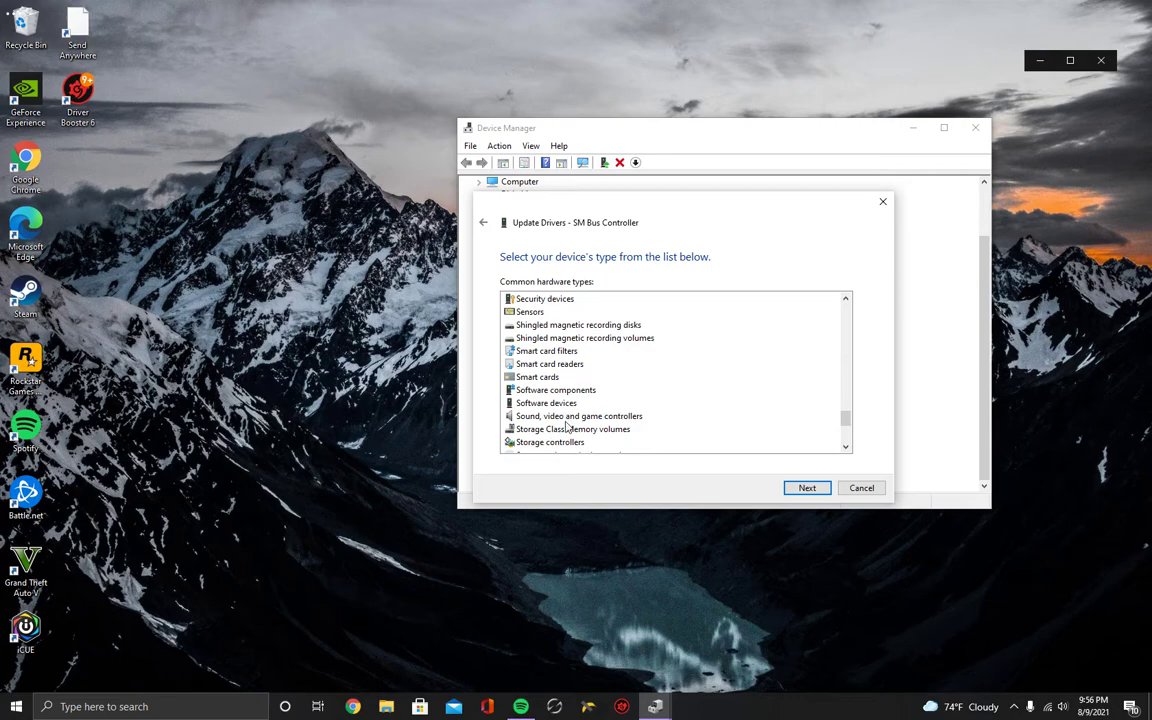
pyautogui.scroll(-3)
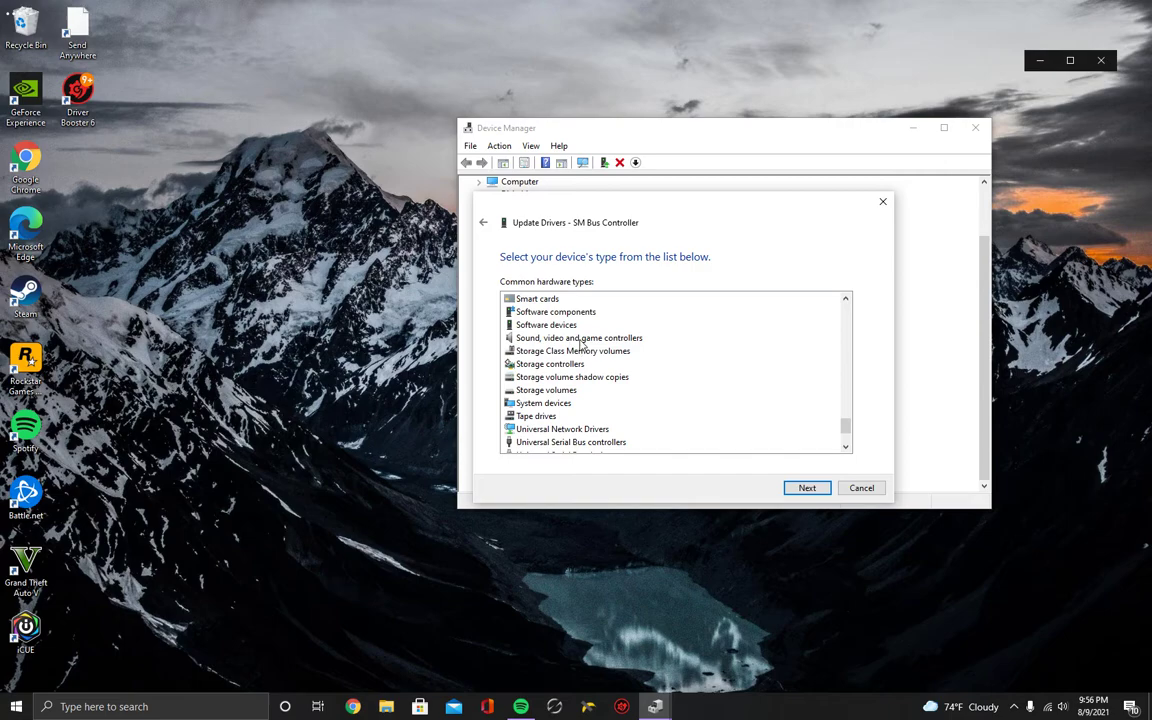
pyautogui.click(806, 488)
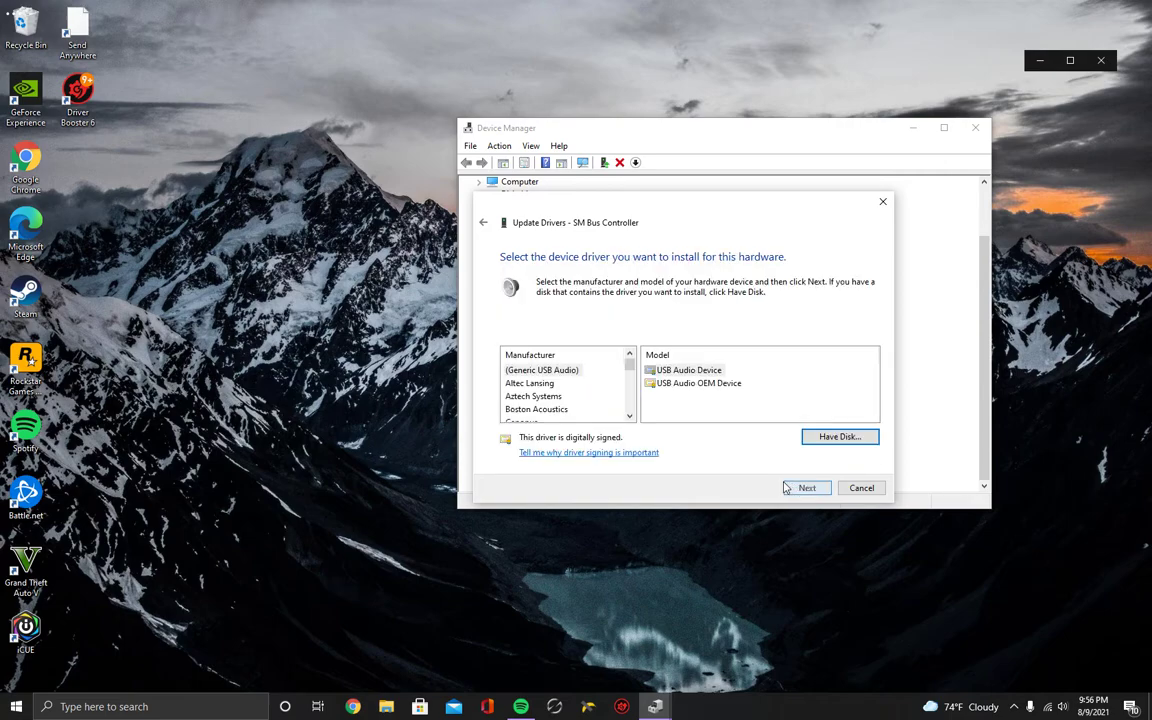
# Install the (Generic USB Audio) USB Audio Device driver for SM Bus Controller
pyautogui.click(542, 370)
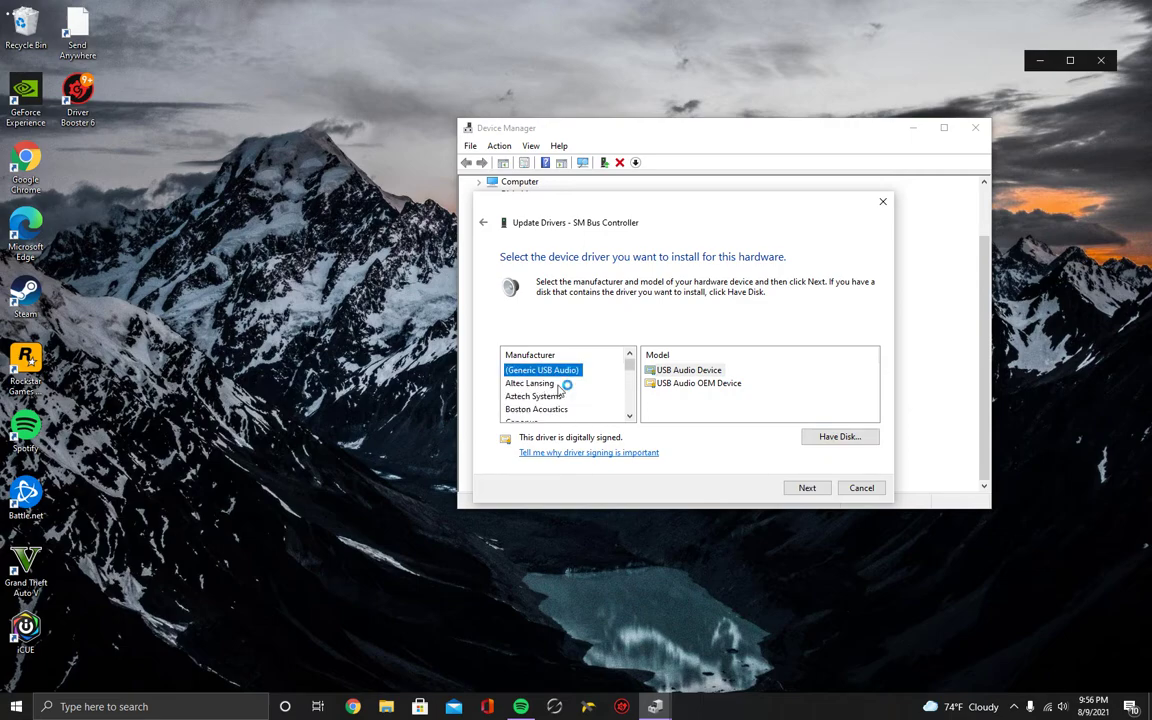
pyautogui.moveTo(688, 378)
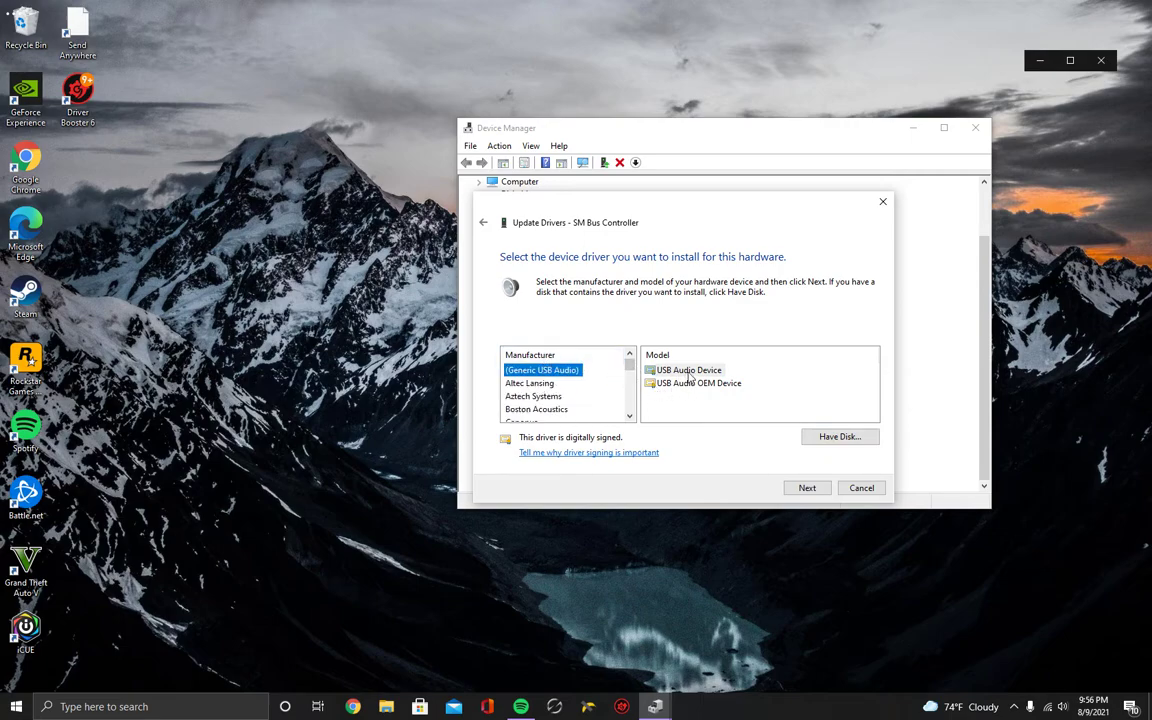
pyautogui.click(689, 370)
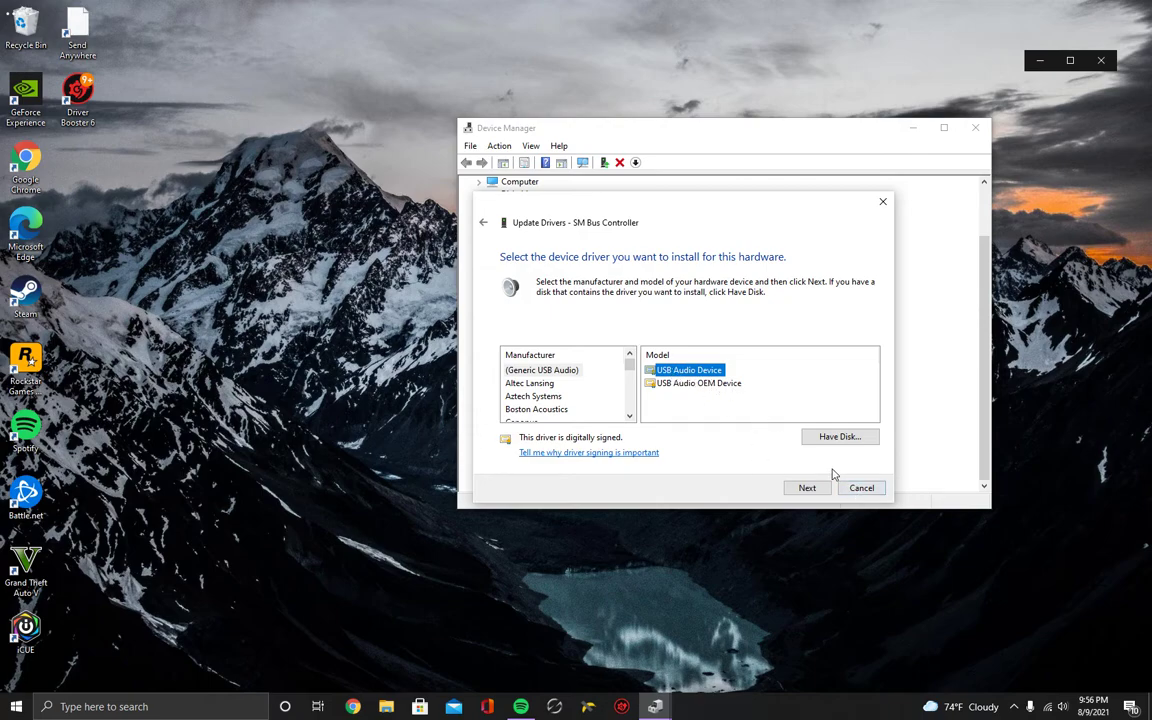
pyautogui.click(861, 488)
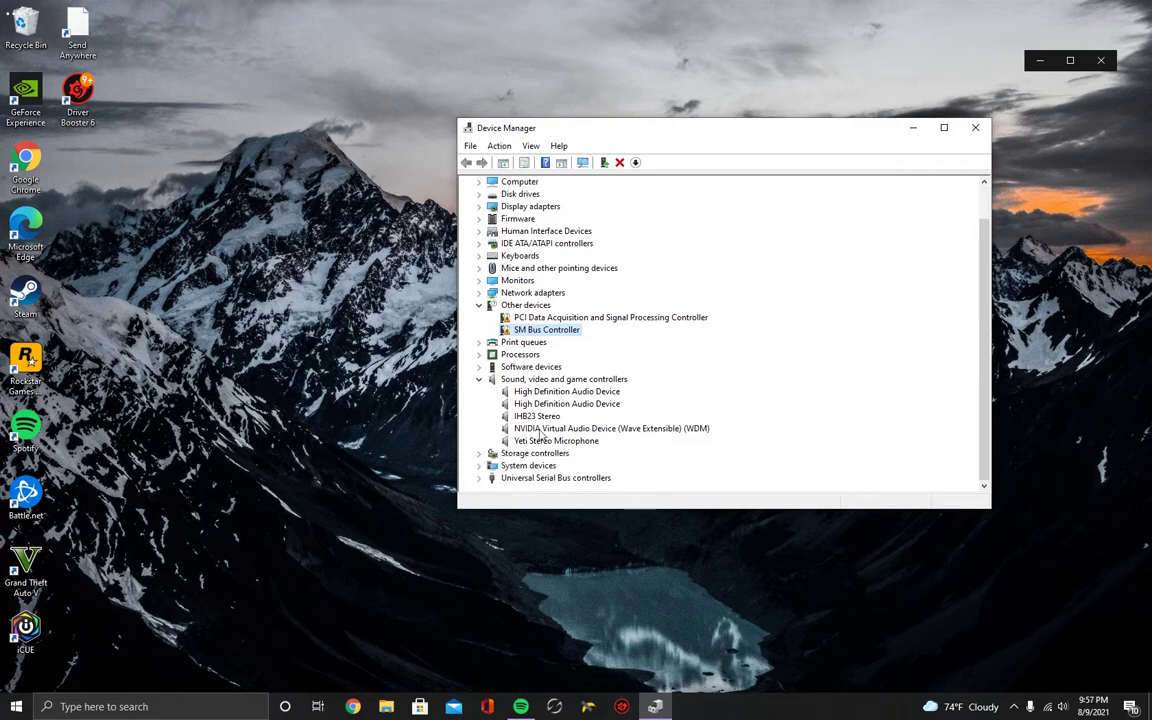
pyautogui.click(556, 441)
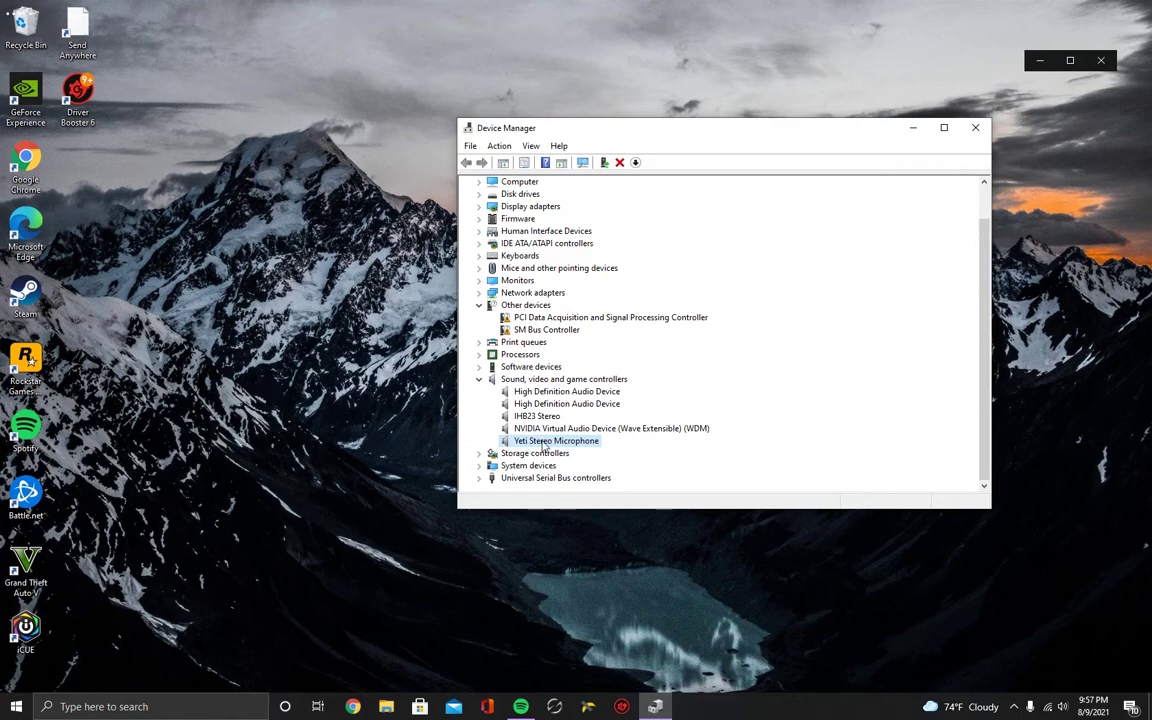
pyautogui.moveTo(577, 452)
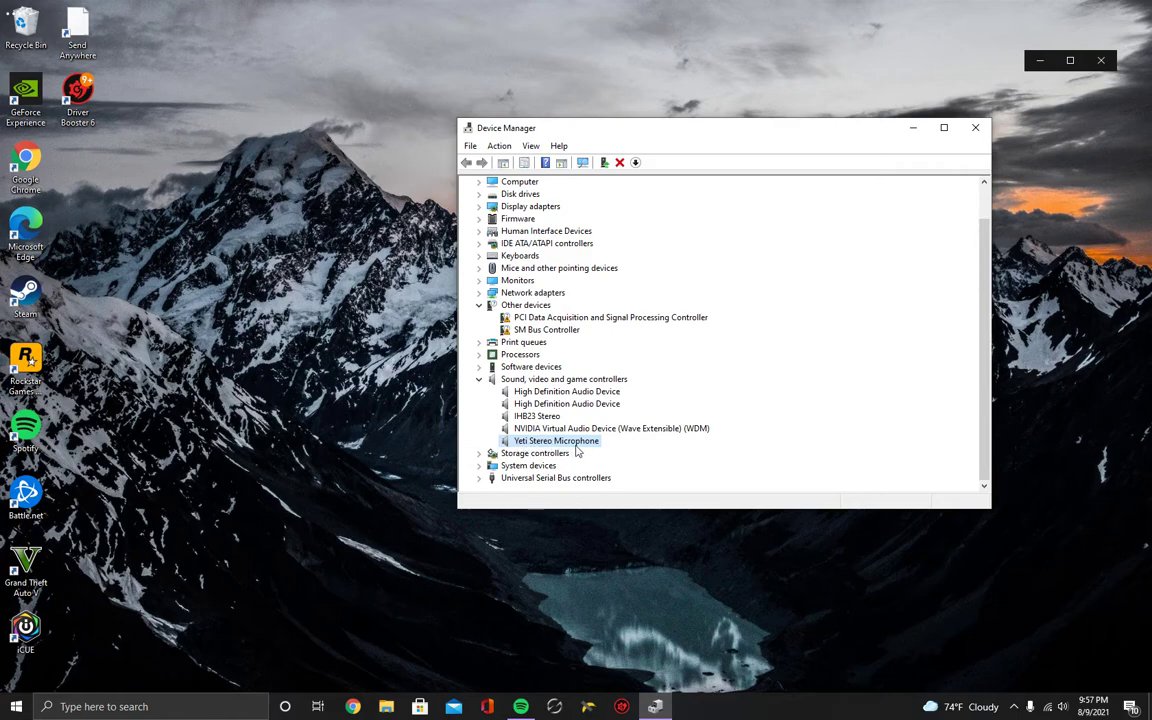
pyautogui.moveTo(876, 321)
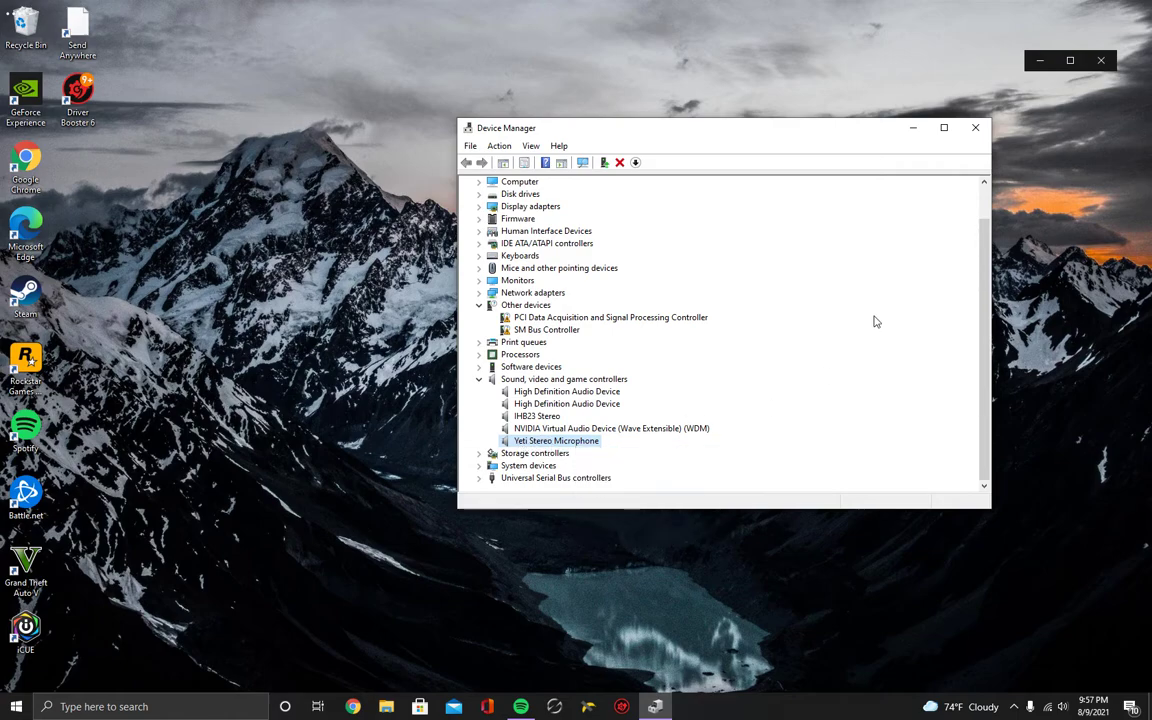
pyautogui.moveTo(646, 381)
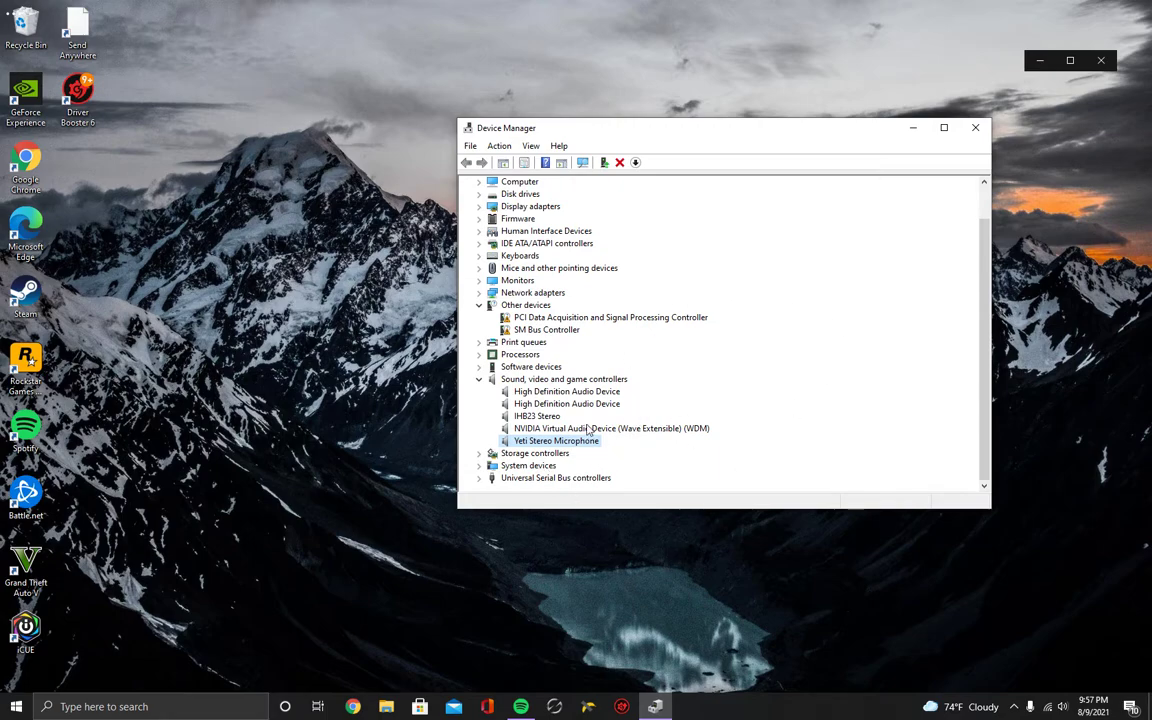
pyautogui.rightClick(555, 441)
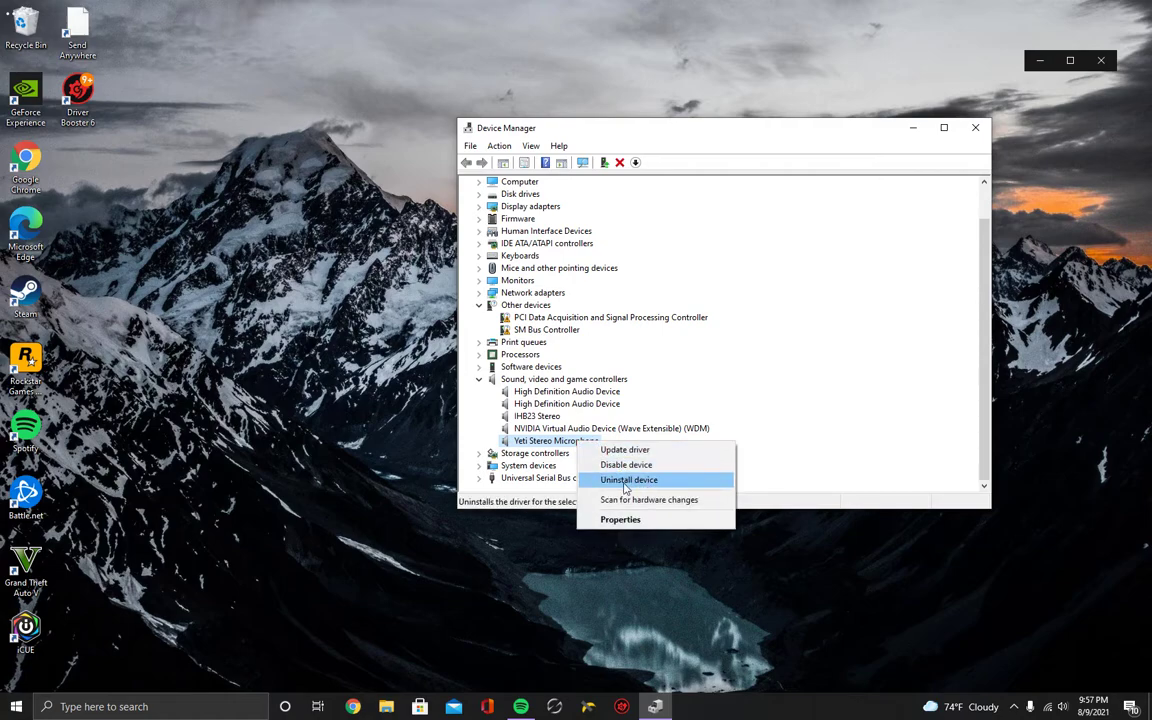
pyautogui.moveTo(649, 499)
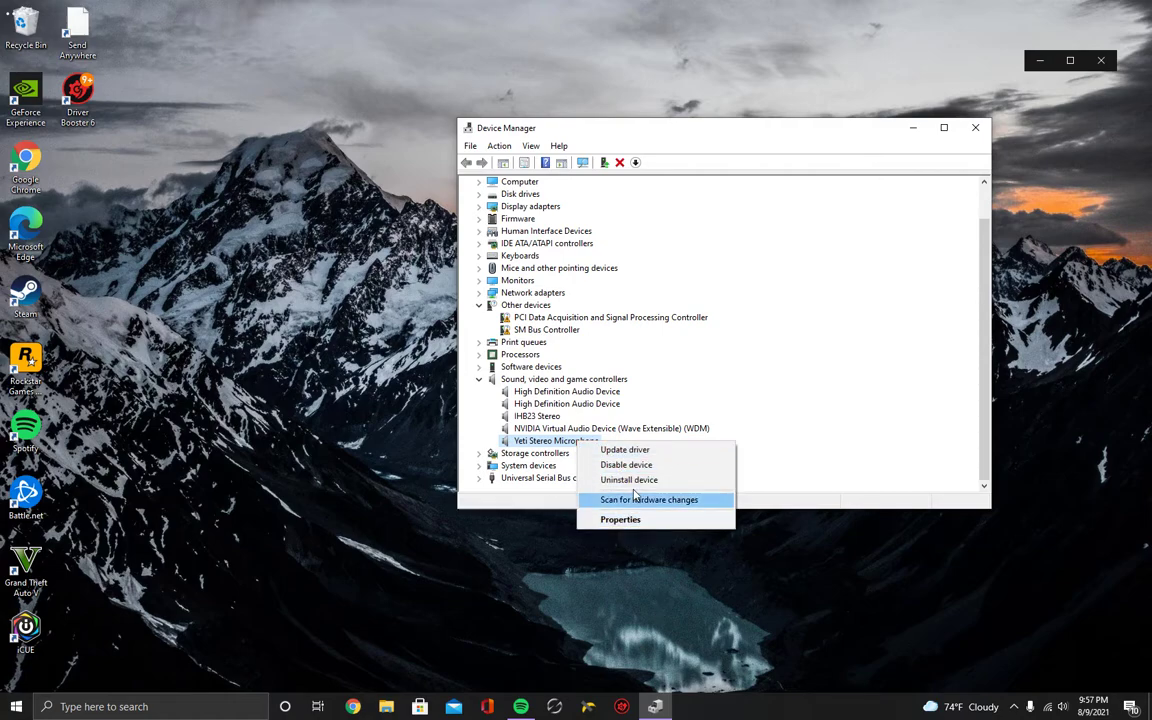
pyautogui.moveTo(688, 538)
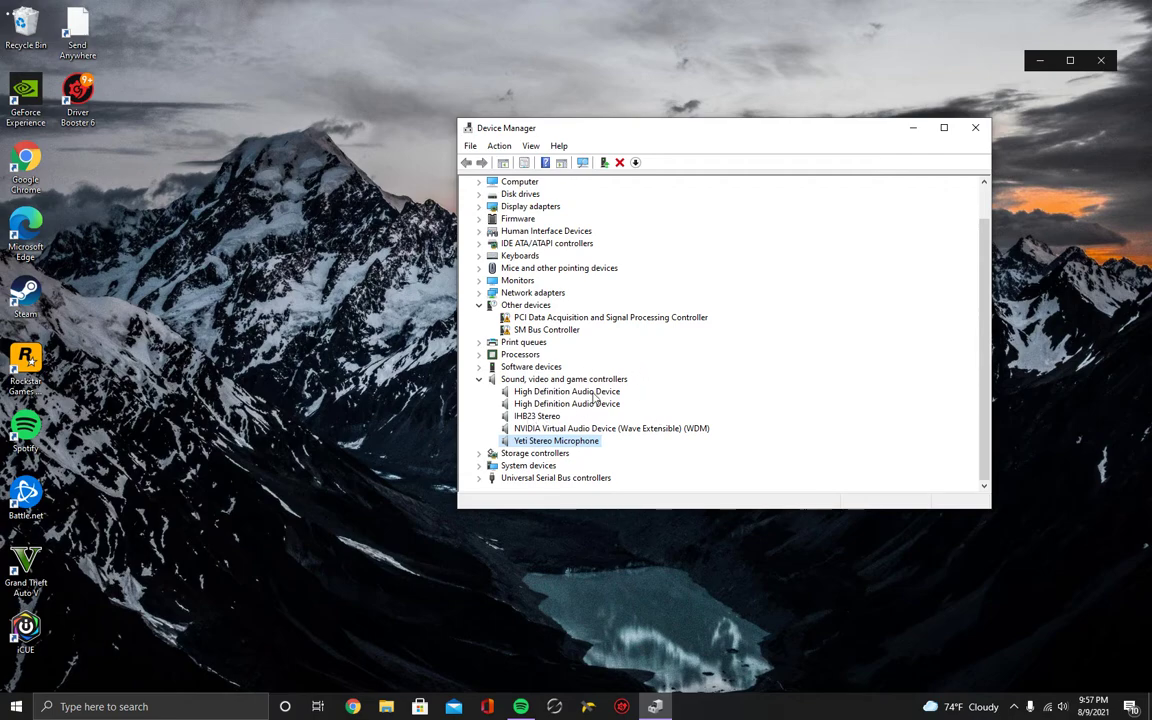
pyautogui.moveTo(665, 497)
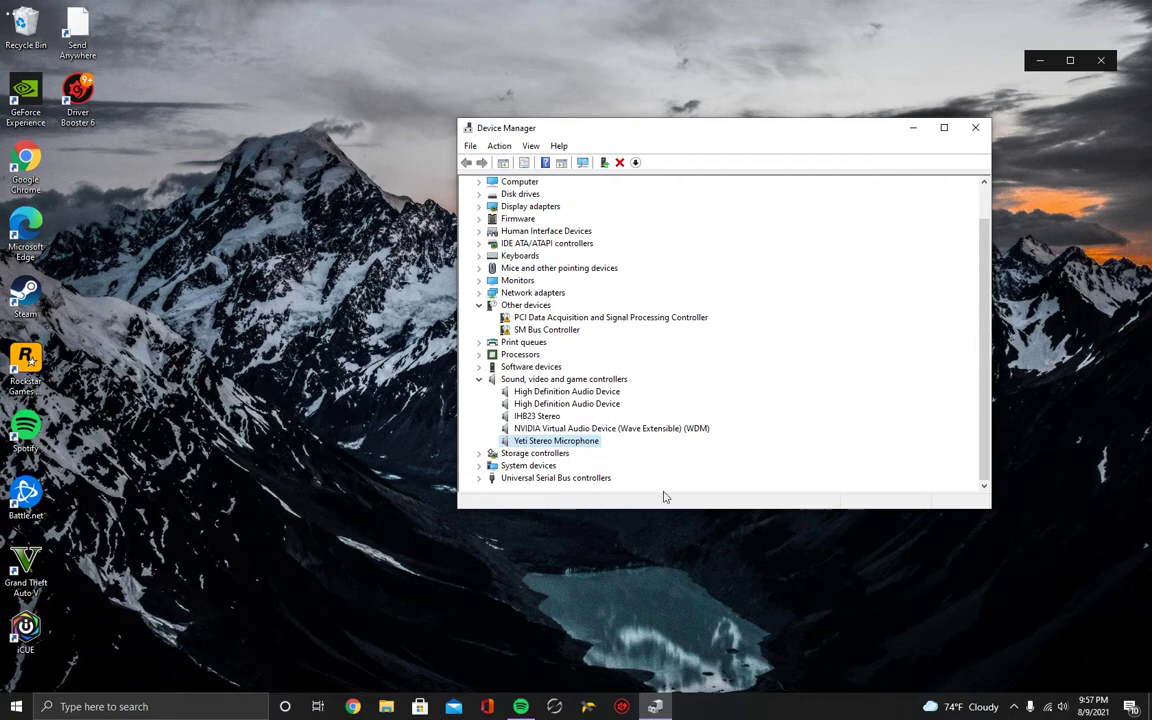
pyautogui.moveTo(580, 457)
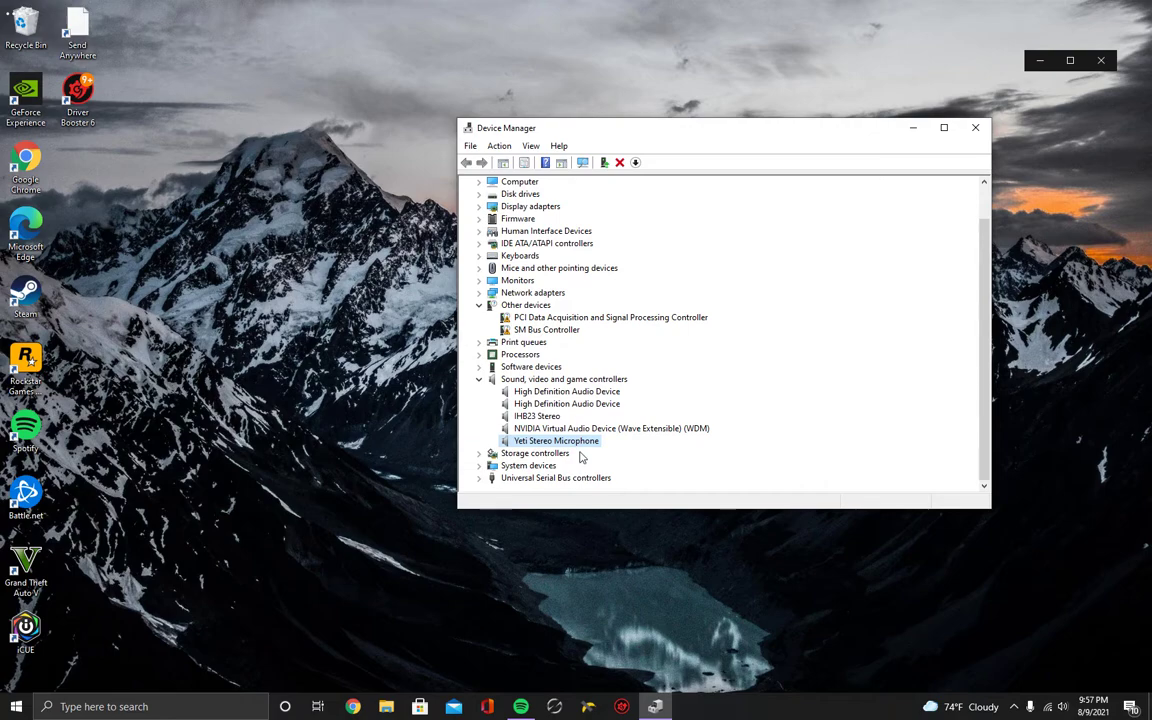